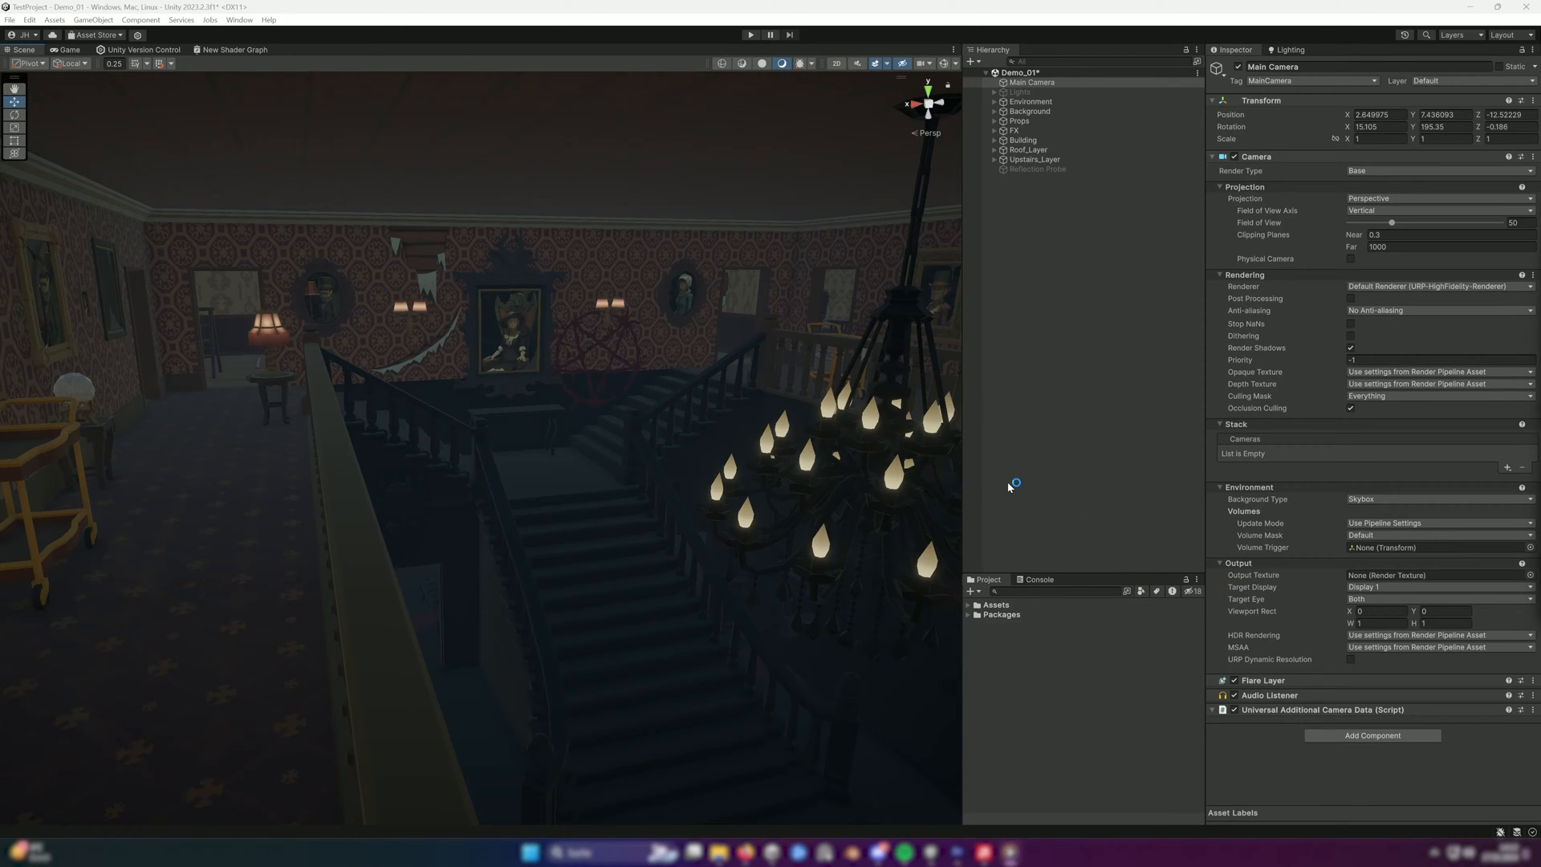
pyautogui.moveTo(1013, 483)
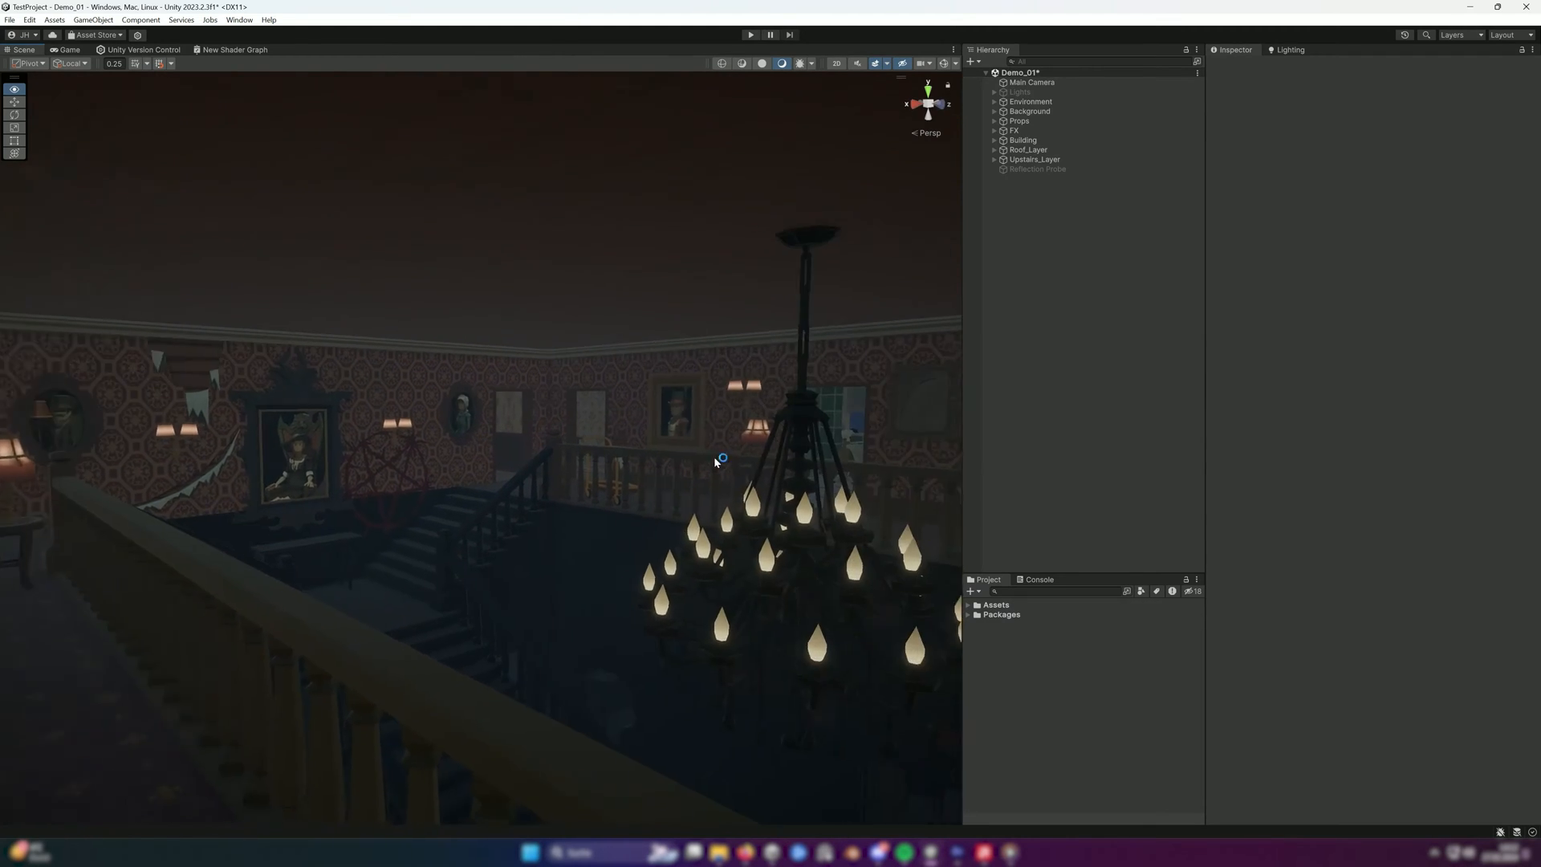
# Step: Orbit the Scene view to look around the staircase hall from another angle
pyautogui.moveTo(722, 457); pyautogui.dragTo(638, 460)
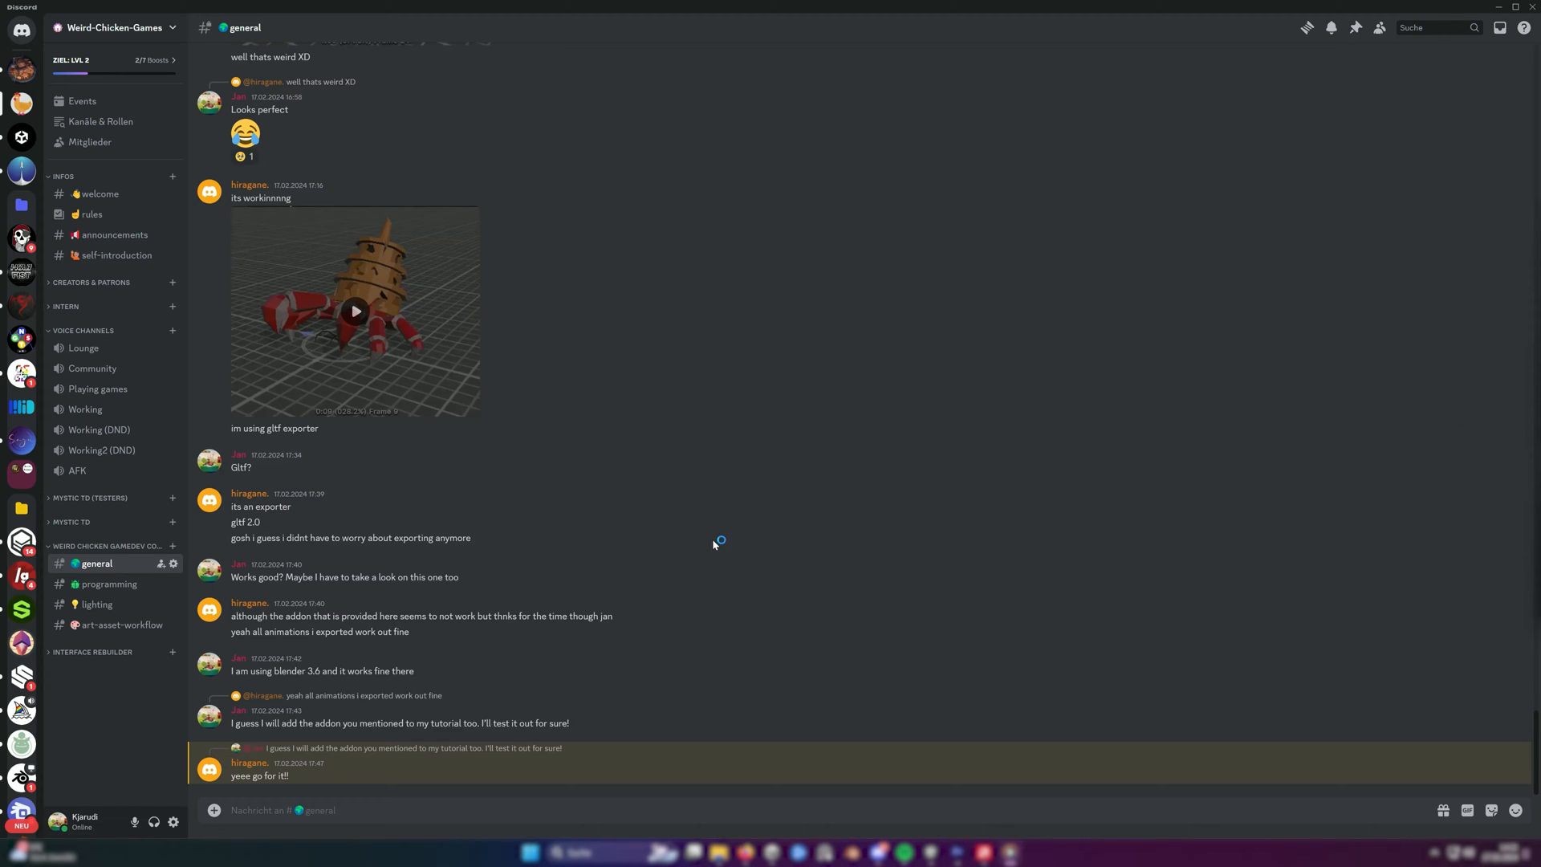
# Step: Switch from Discord back to the Unity editor showing the candlelit mansion hall
pyautogui.click(109, 584)
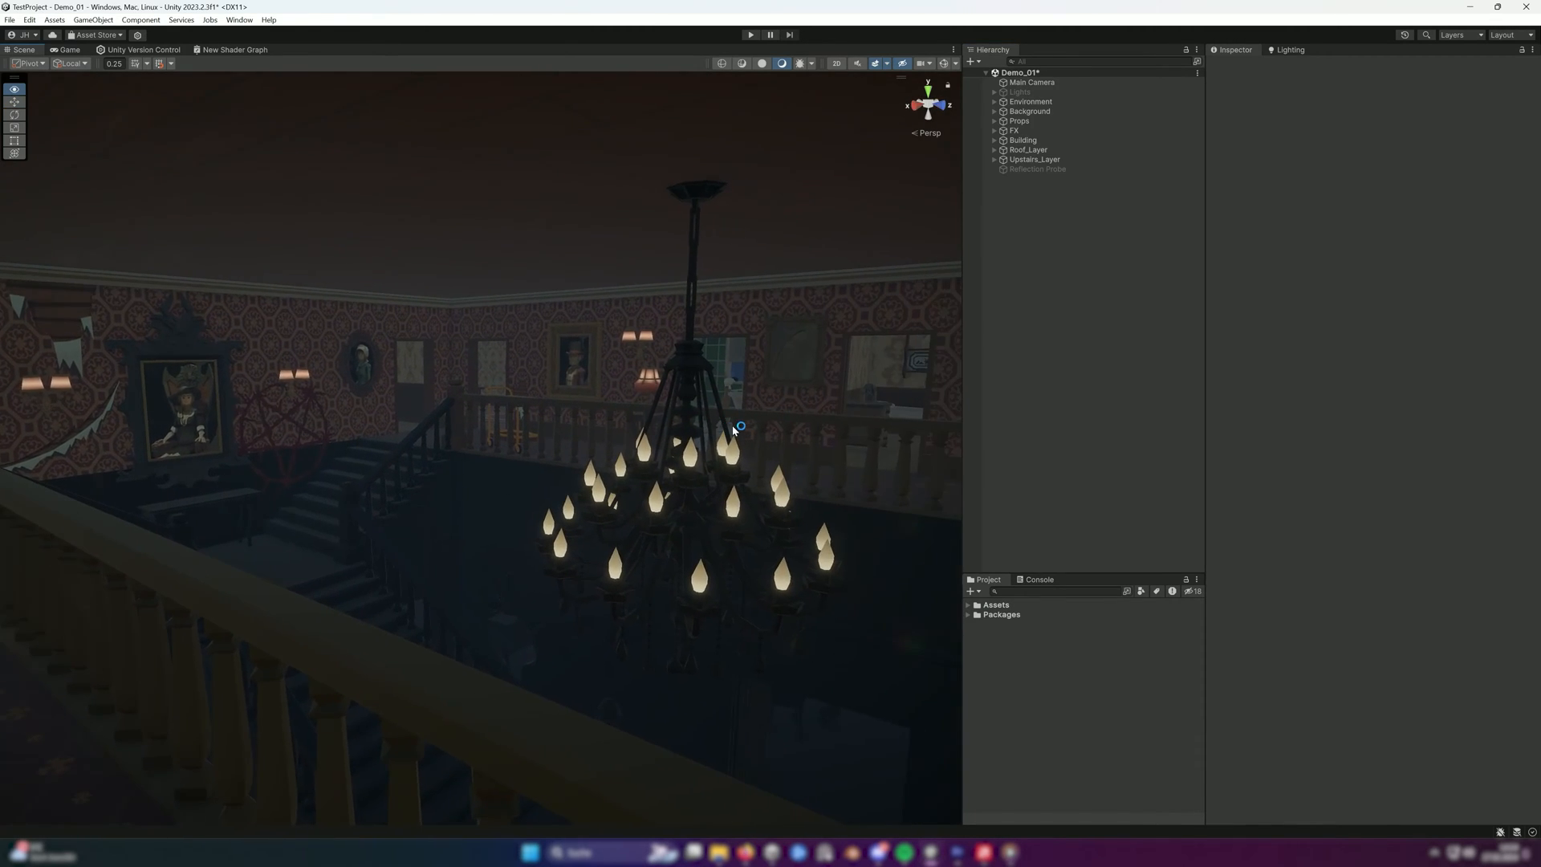
# Step: Bring up the Lighting settings via Window > Rendering, on the Environment section
pyautogui.click(237, 19)
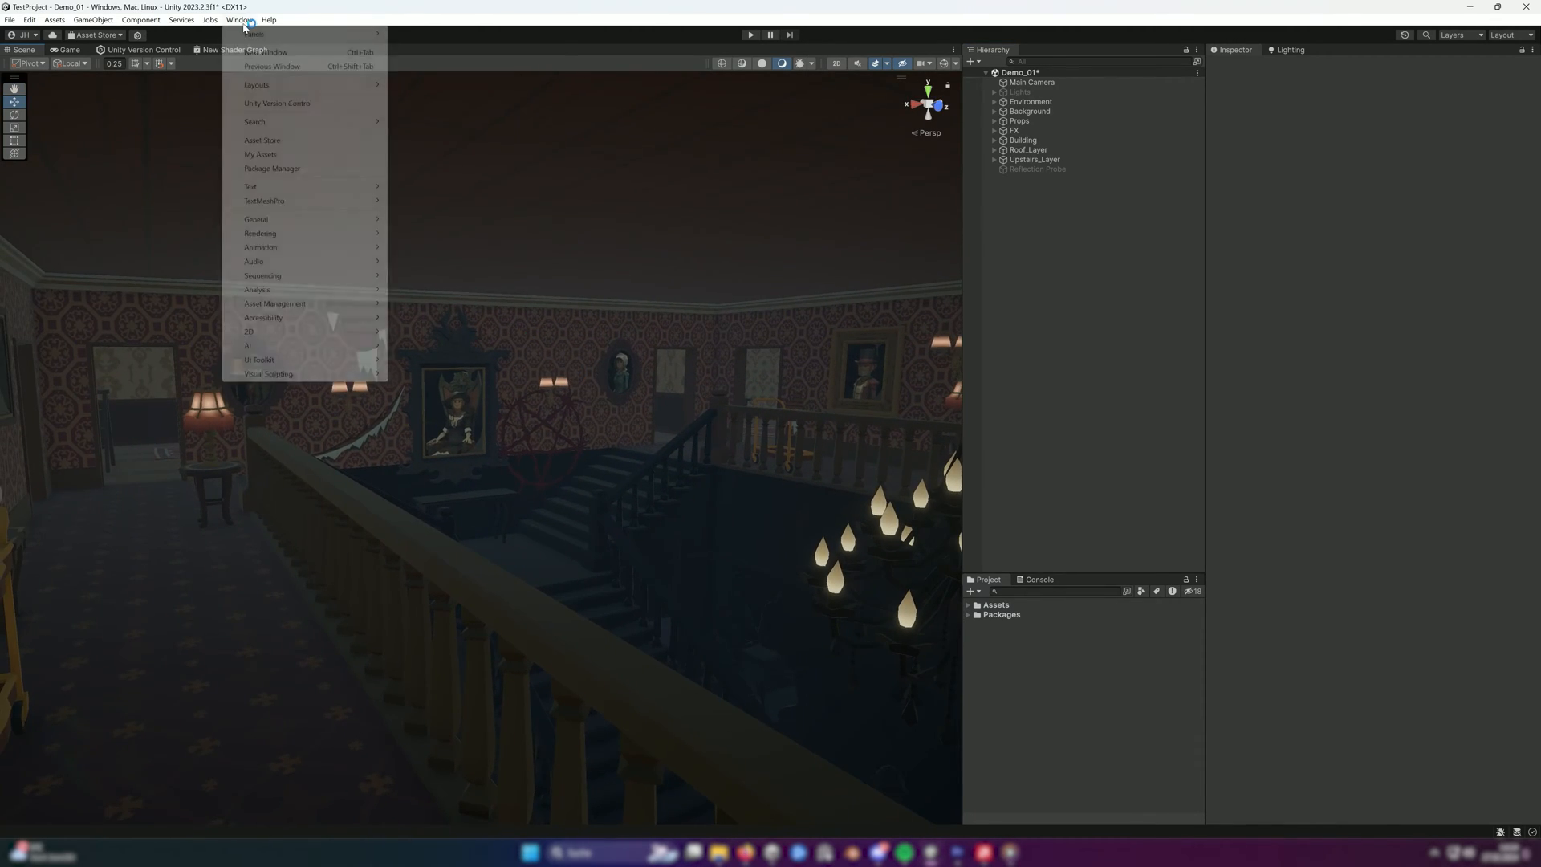
pyautogui.moveTo(260, 233)
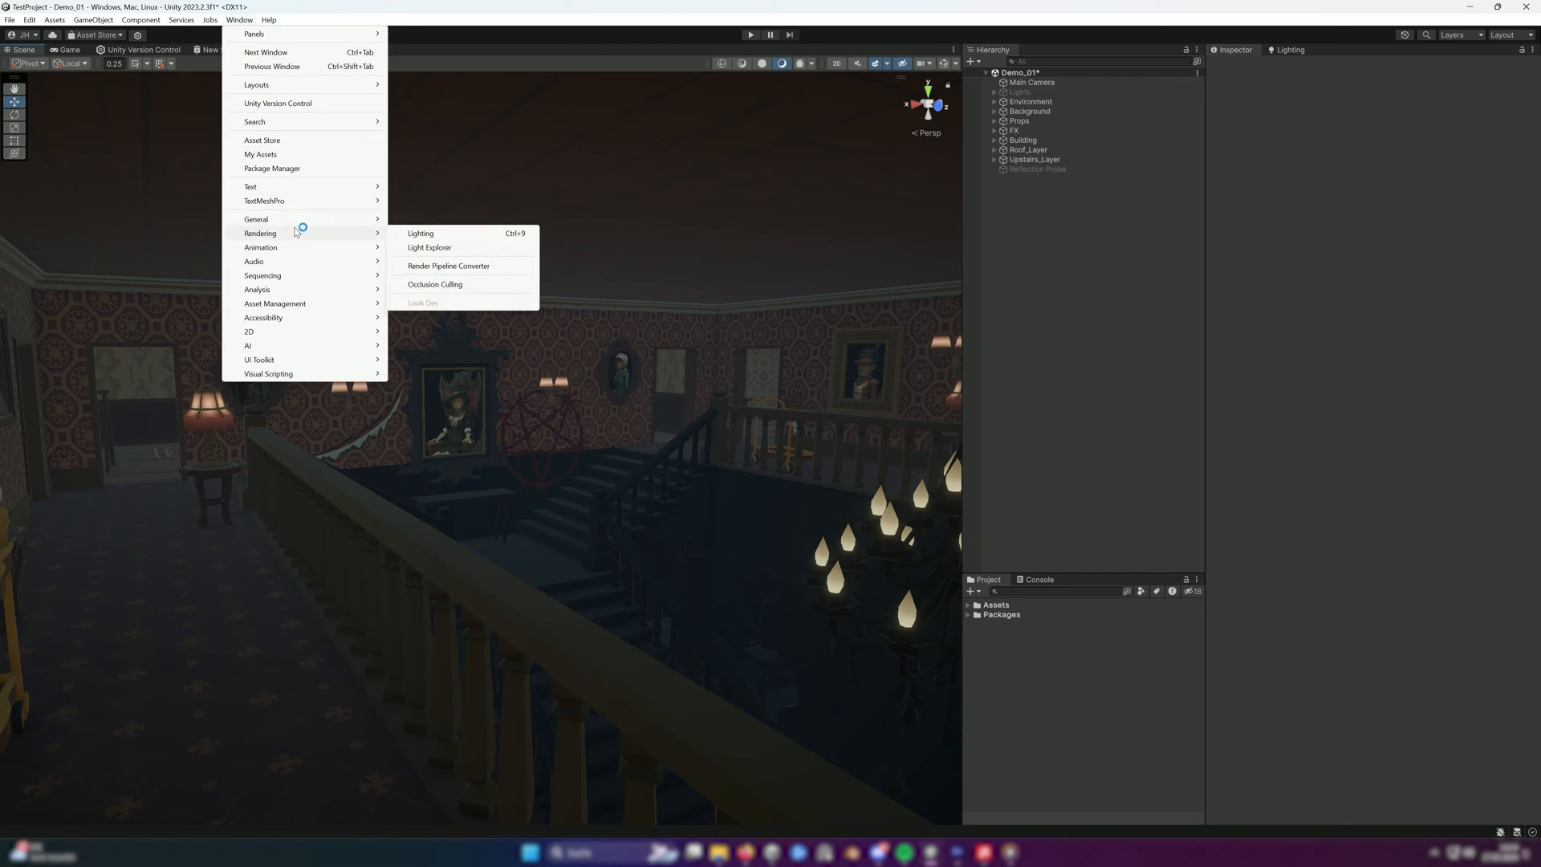
pyautogui.click(419, 232)
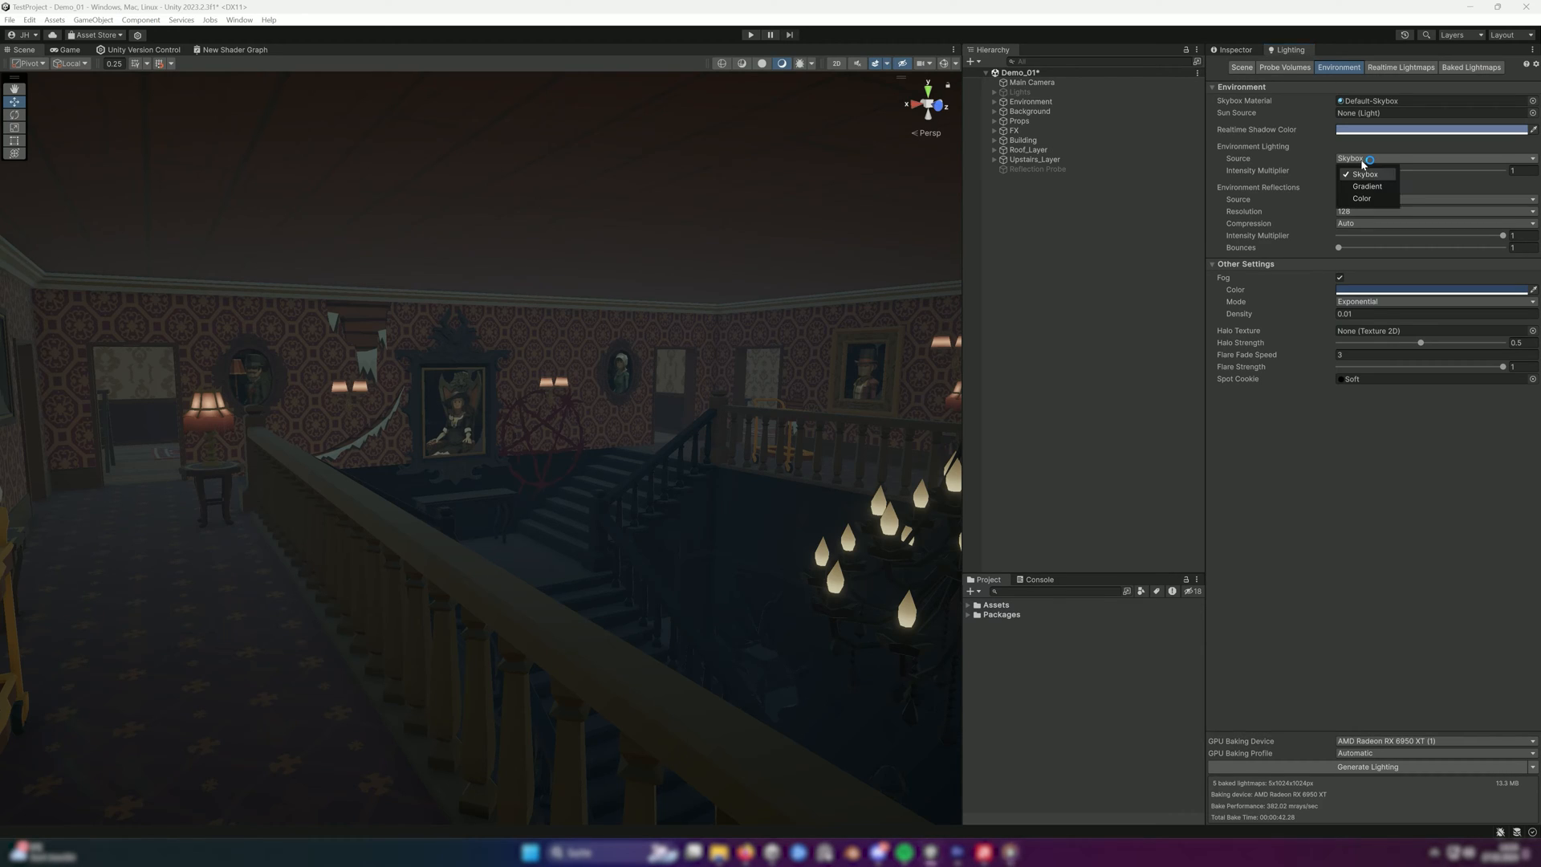
# Step: Set Environment Lighting Source to Color, keeping the ambient colour black
pyautogui.click(1362, 197)
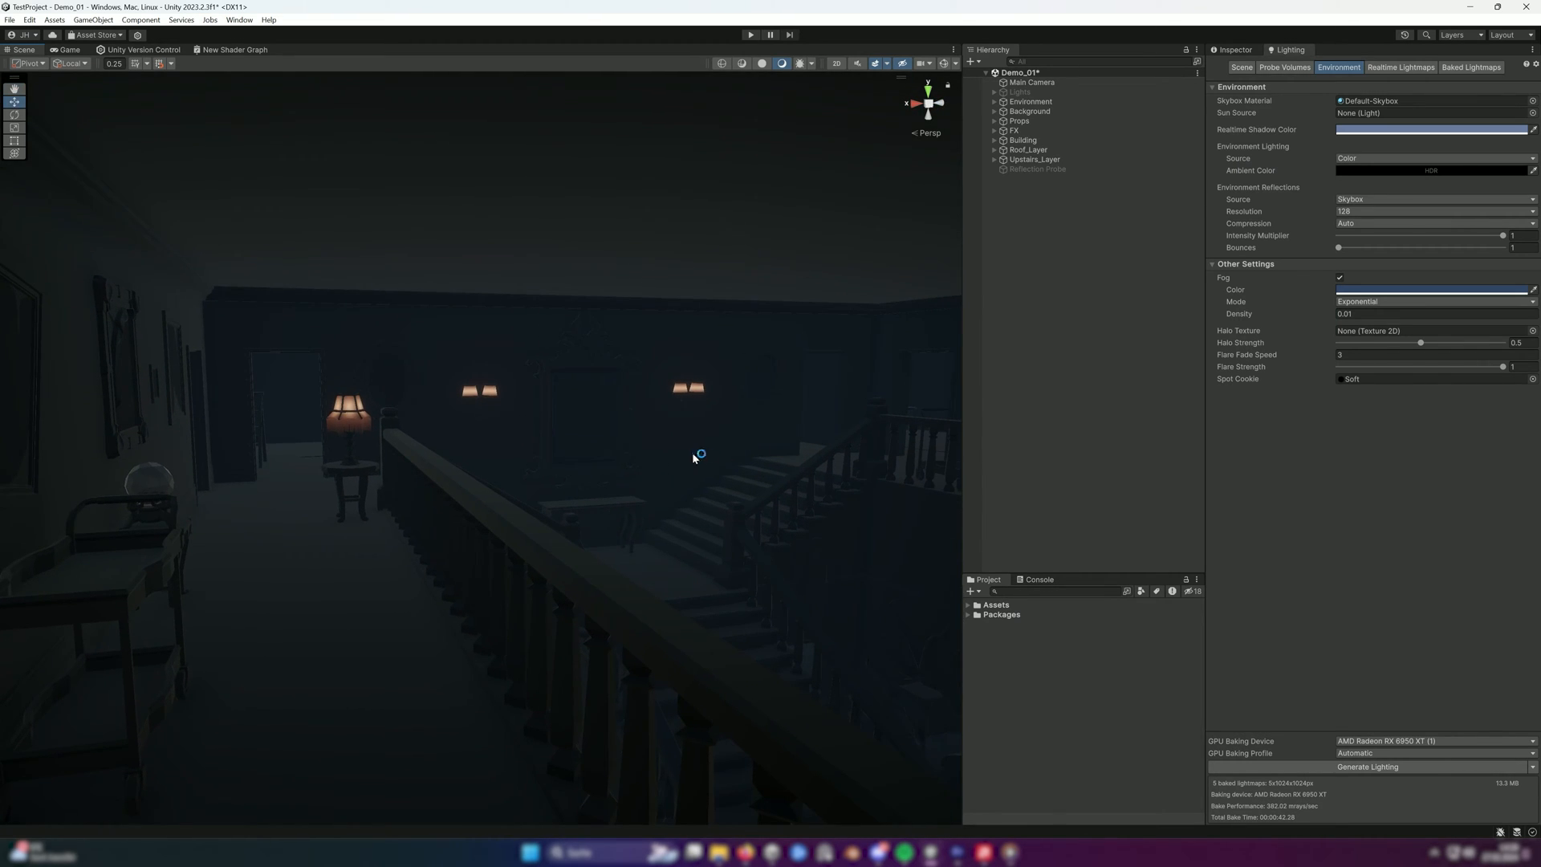
pyautogui.moveTo(1280, 212)
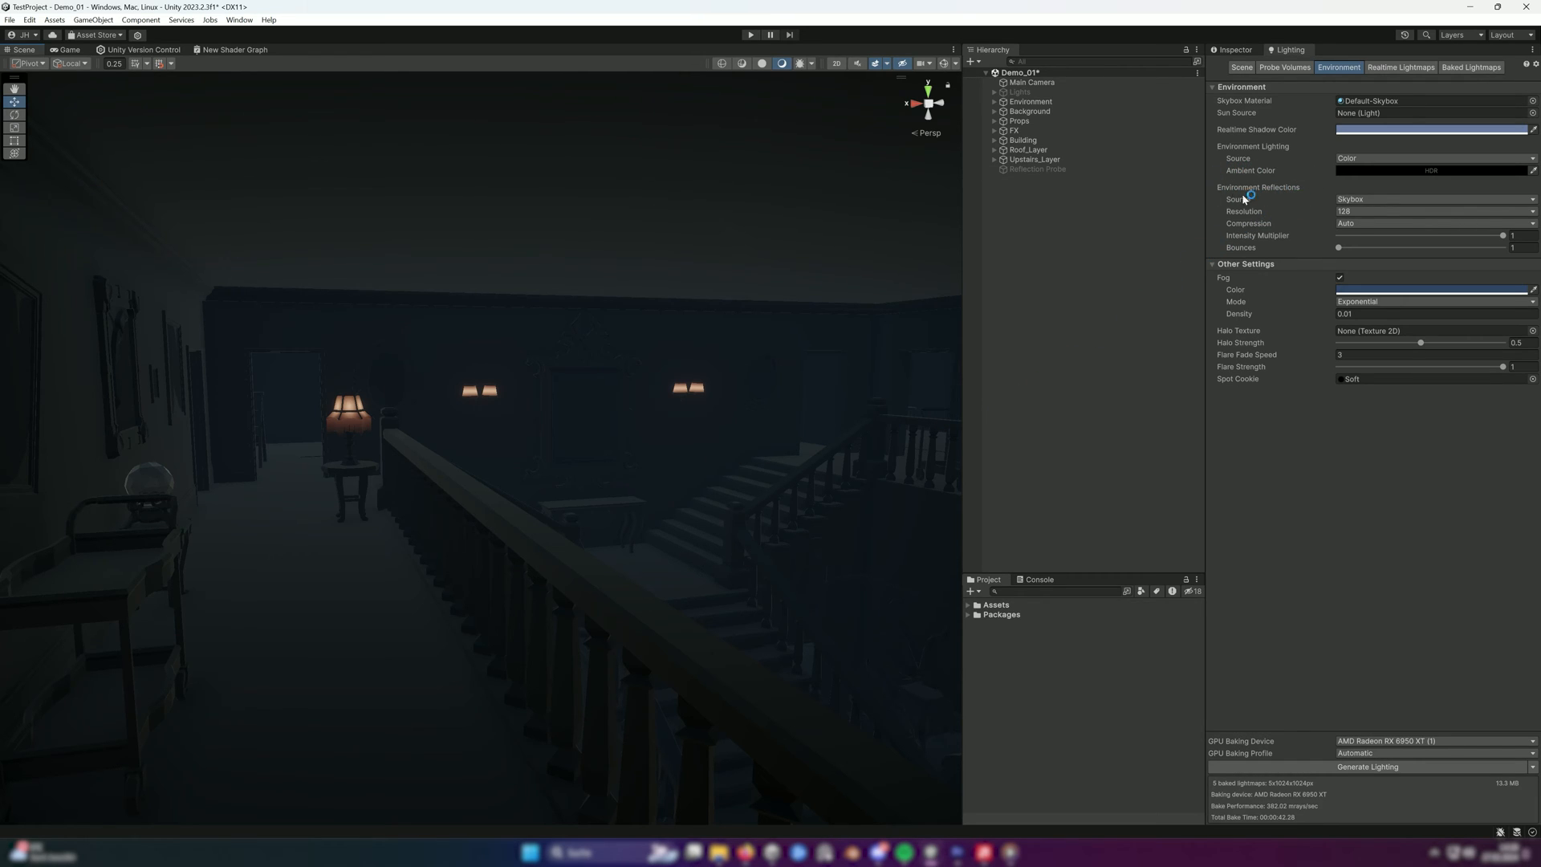
# Step: Set Environment Reflections Source to Custom with no cubemap, then select the Reflection Probe
pyautogui.click(1430, 199)
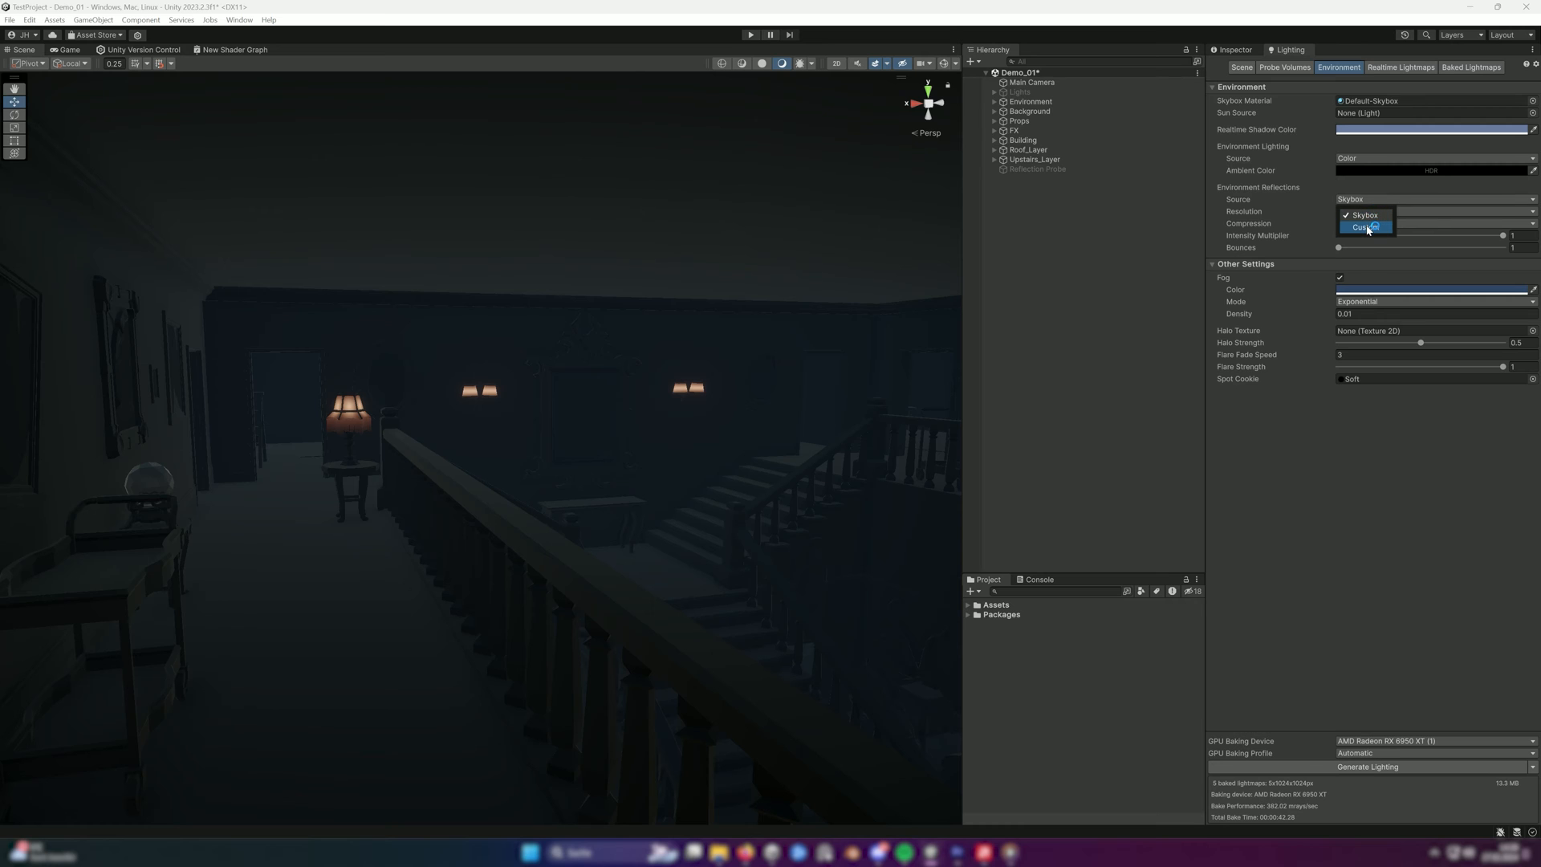
pyautogui.click(1364, 226)
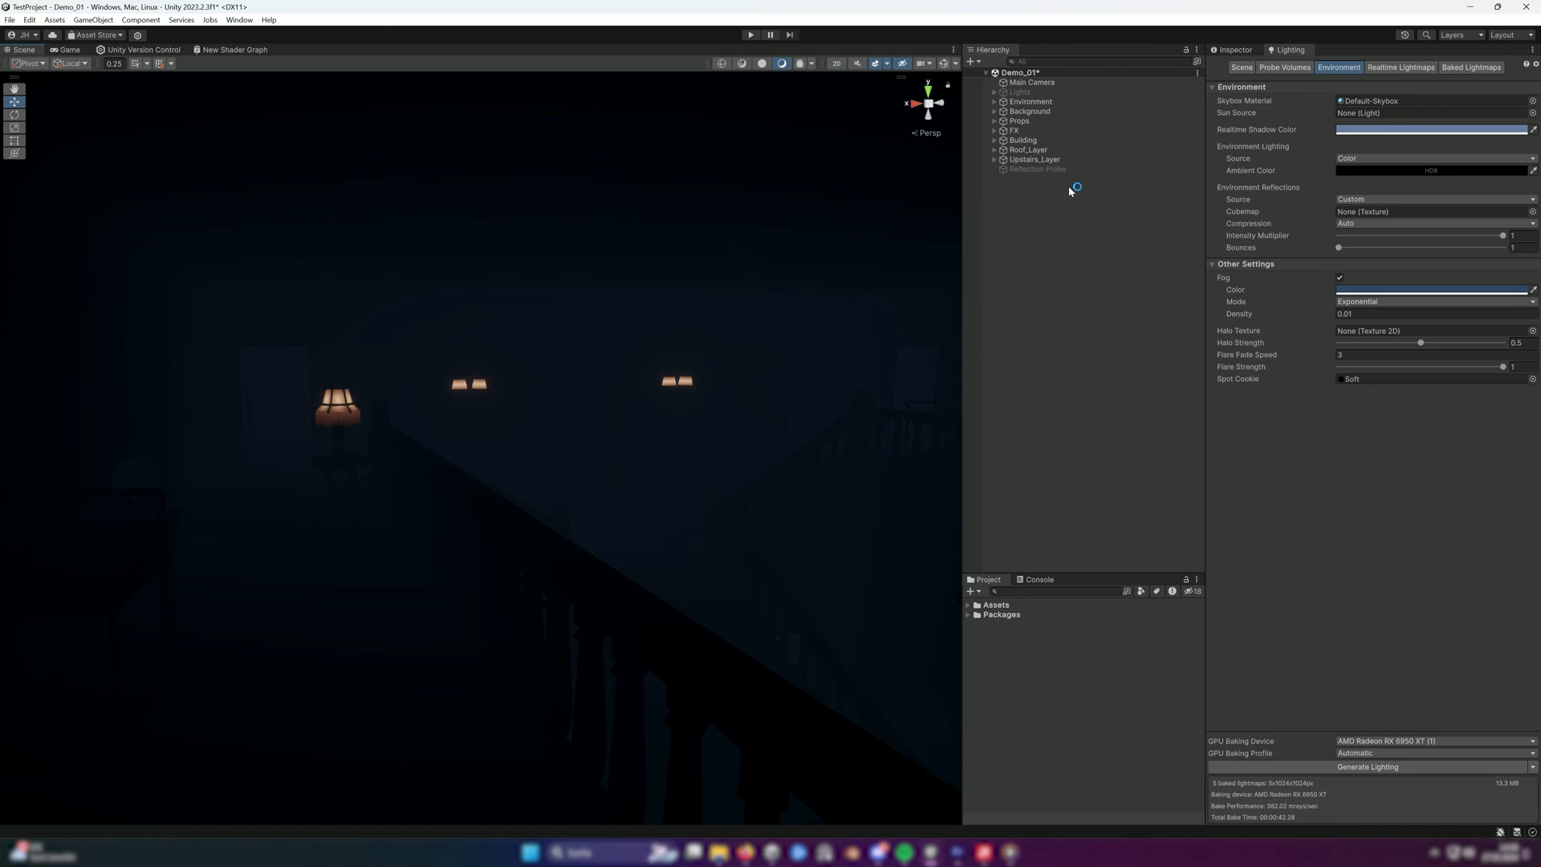
pyautogui.click(1038, 168)
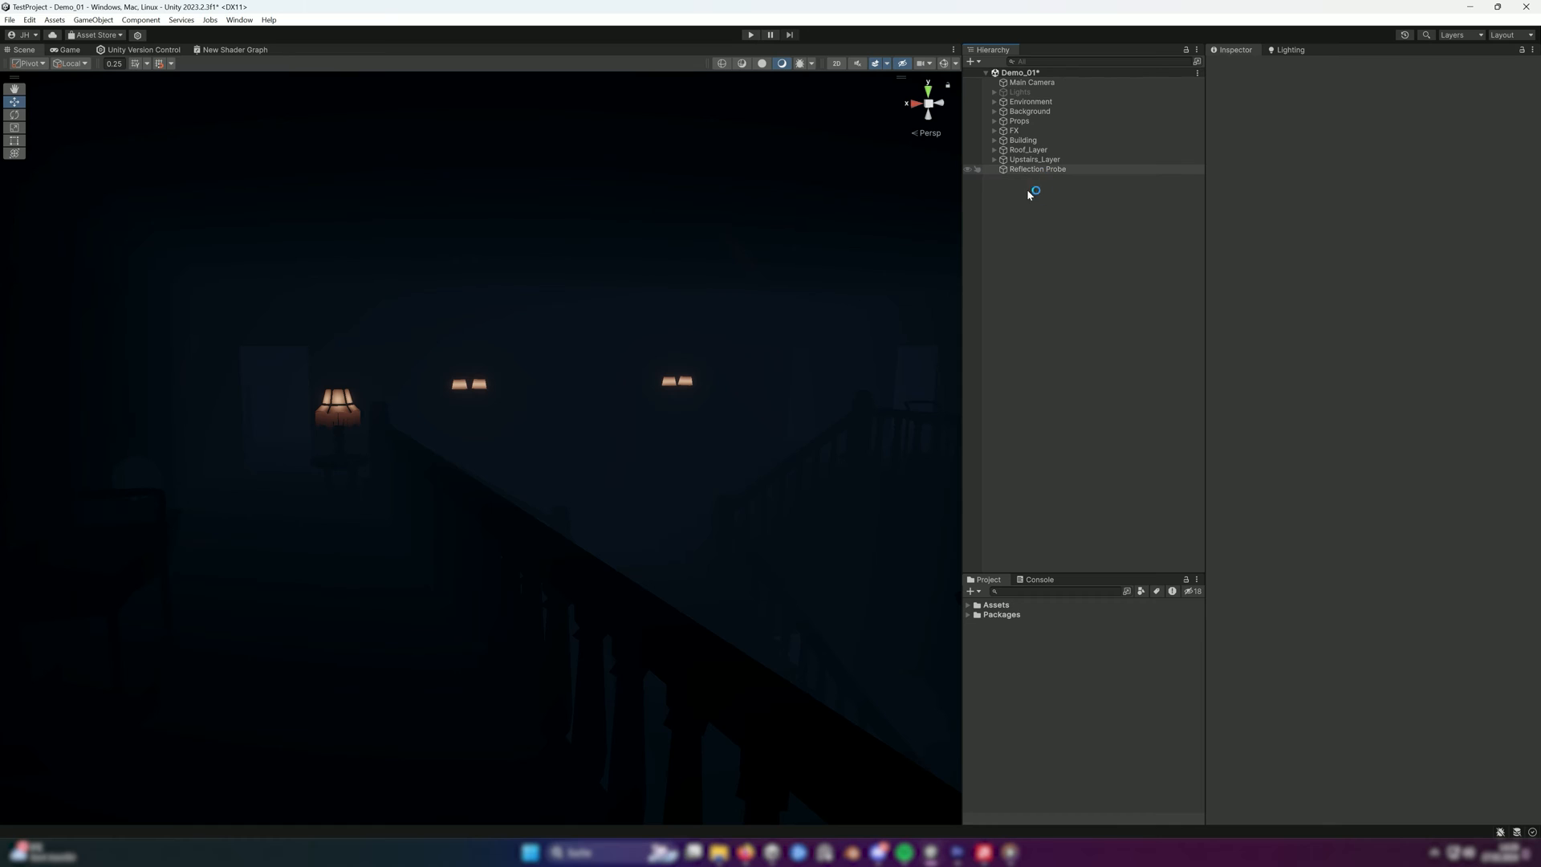
# Step: Frame the Reflection Probe's room and select the probe to show its Baked settings
pyautogui.rightClick(1032, 191)
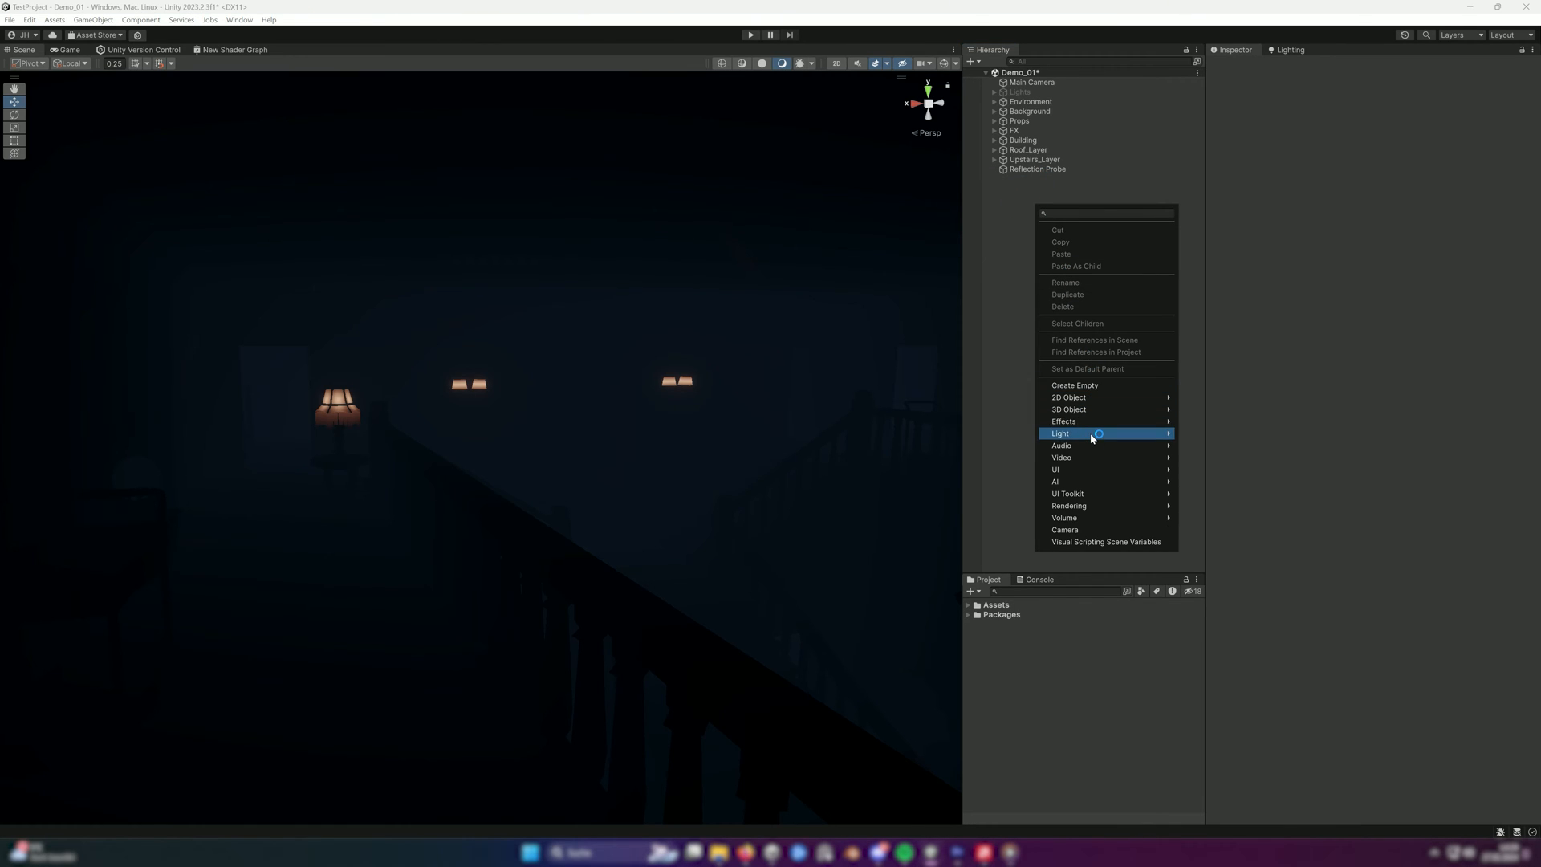
pyautogui.click(1036, 169)
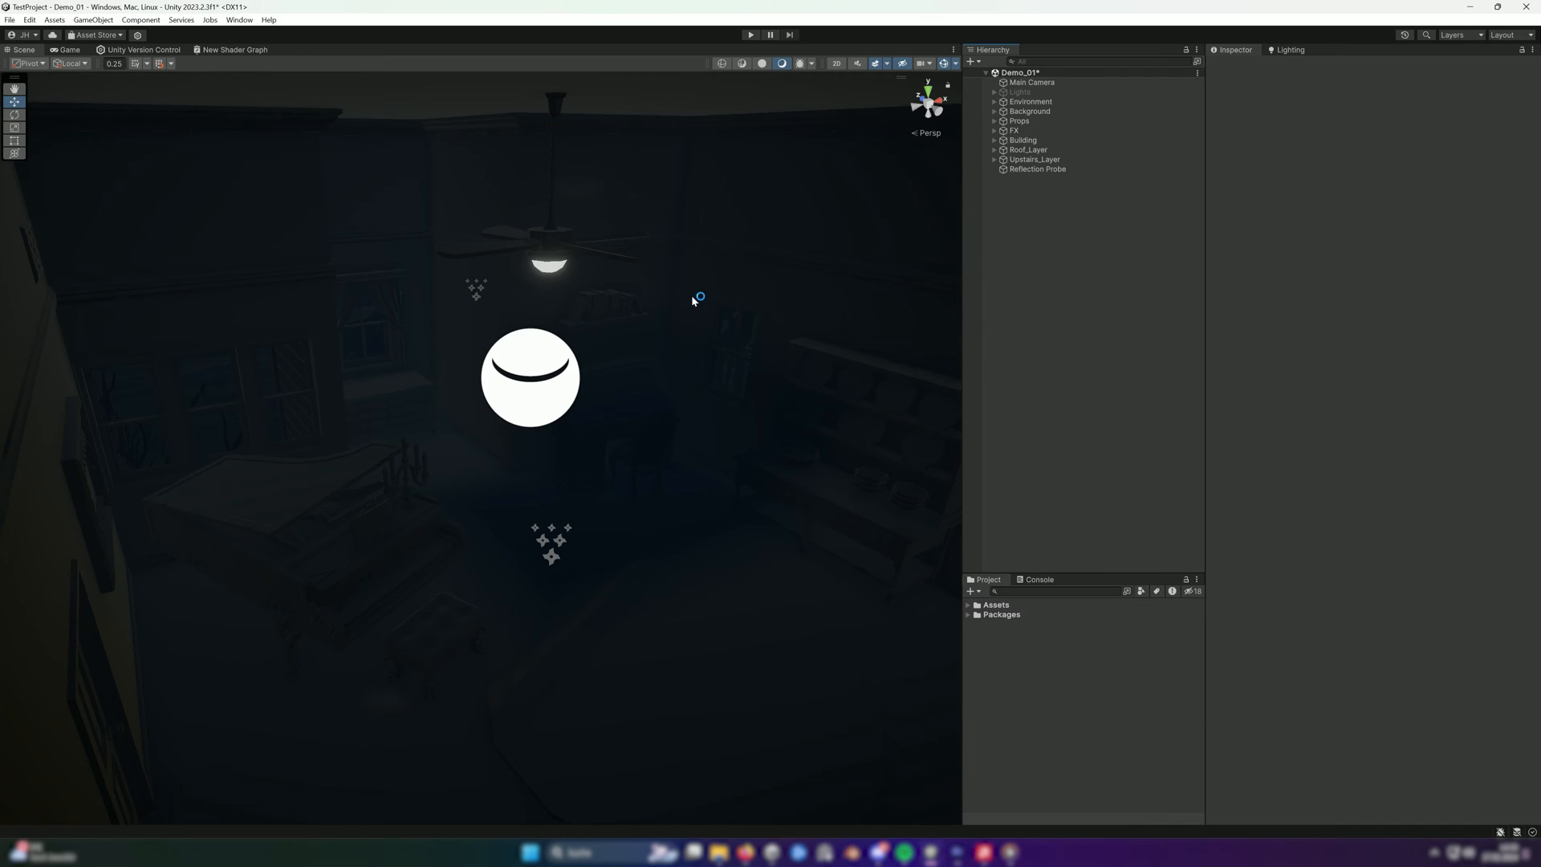
pyautogui.moveTo(947, 349)
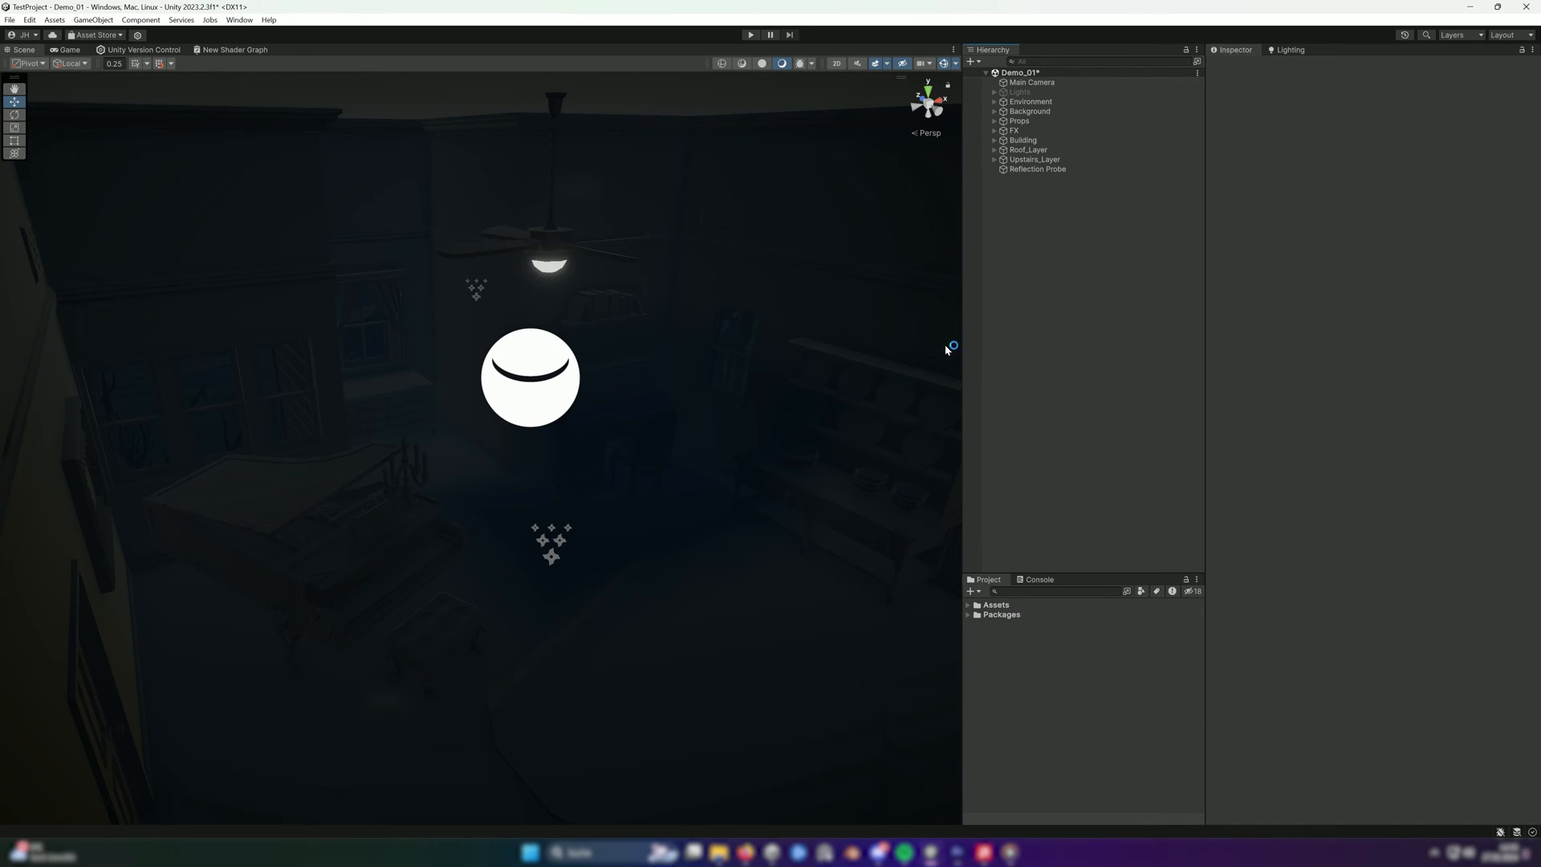
pyautogui.click(1037, 169)
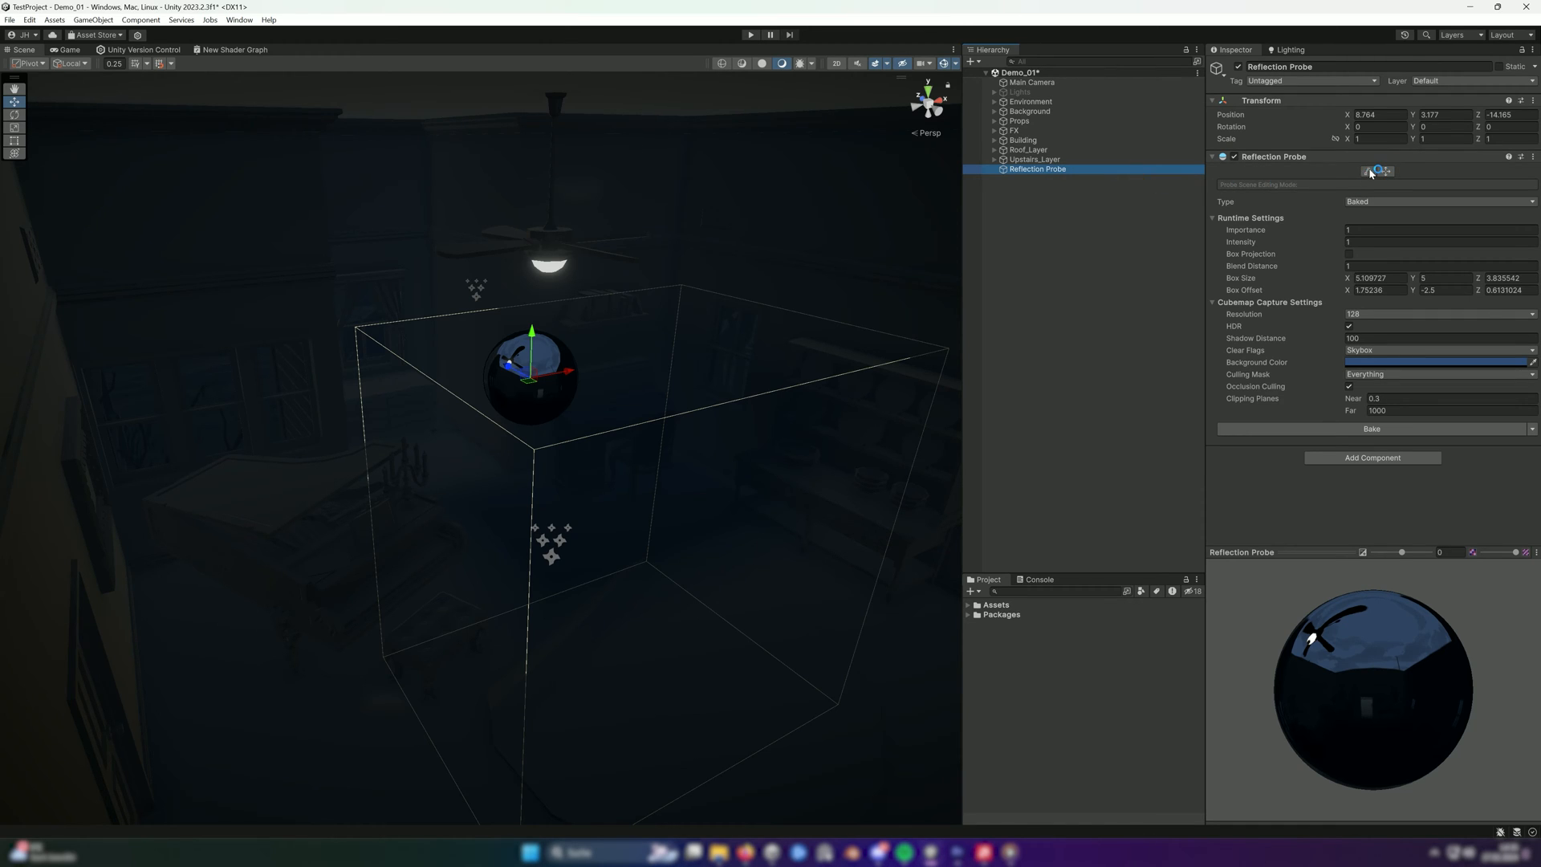
# Step: Edit the Reflection Probe's bounding volume and stretch the box to fill the room
pyautogui.click(1370, 172)
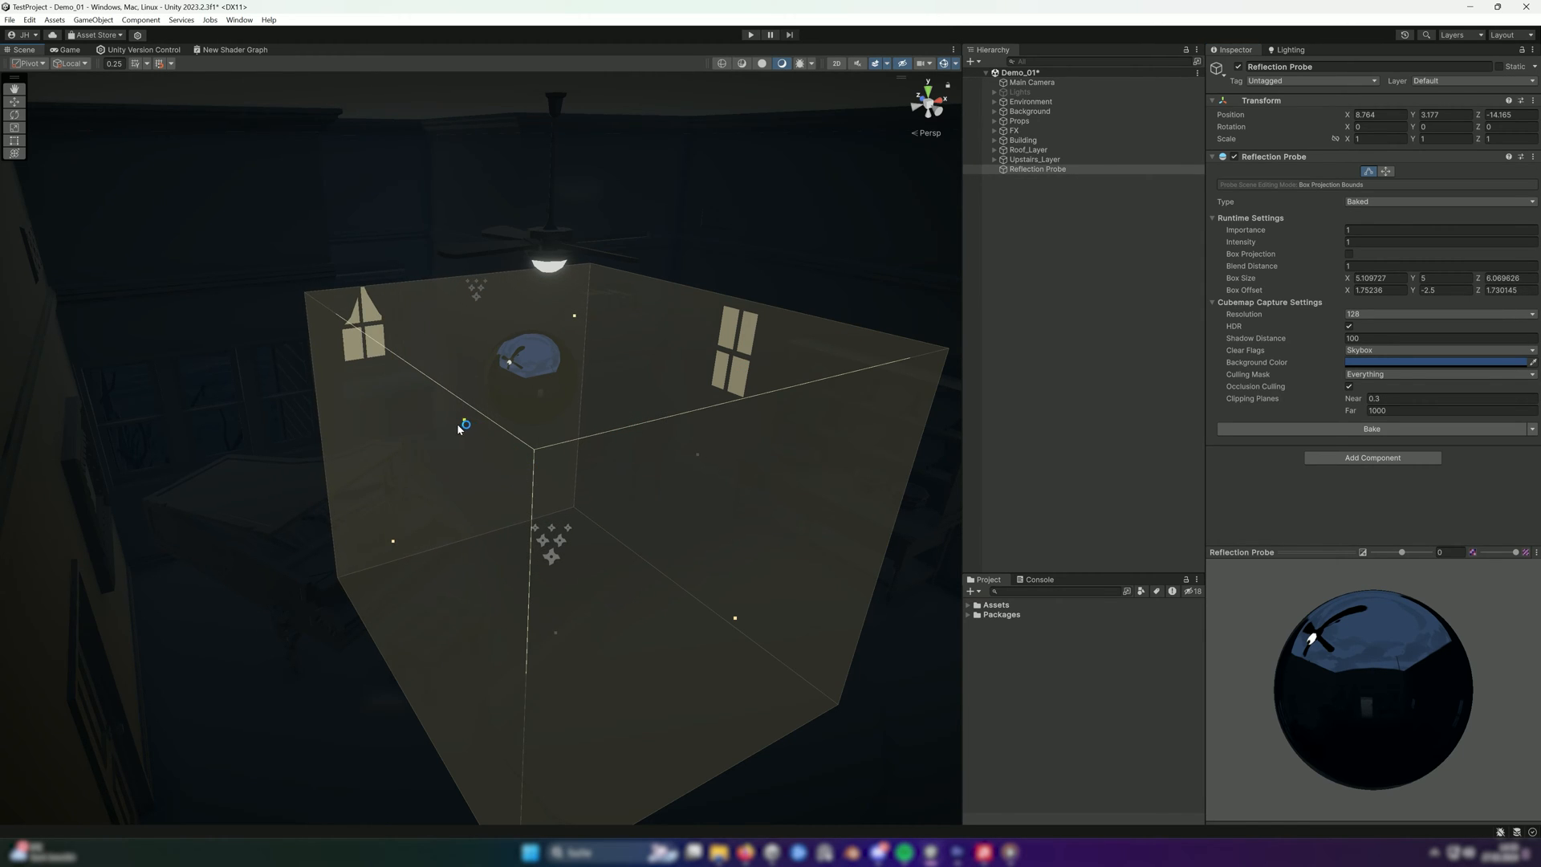
pyautogui.moveTo(463, 427); pyautogui.dragTo(587, 167)
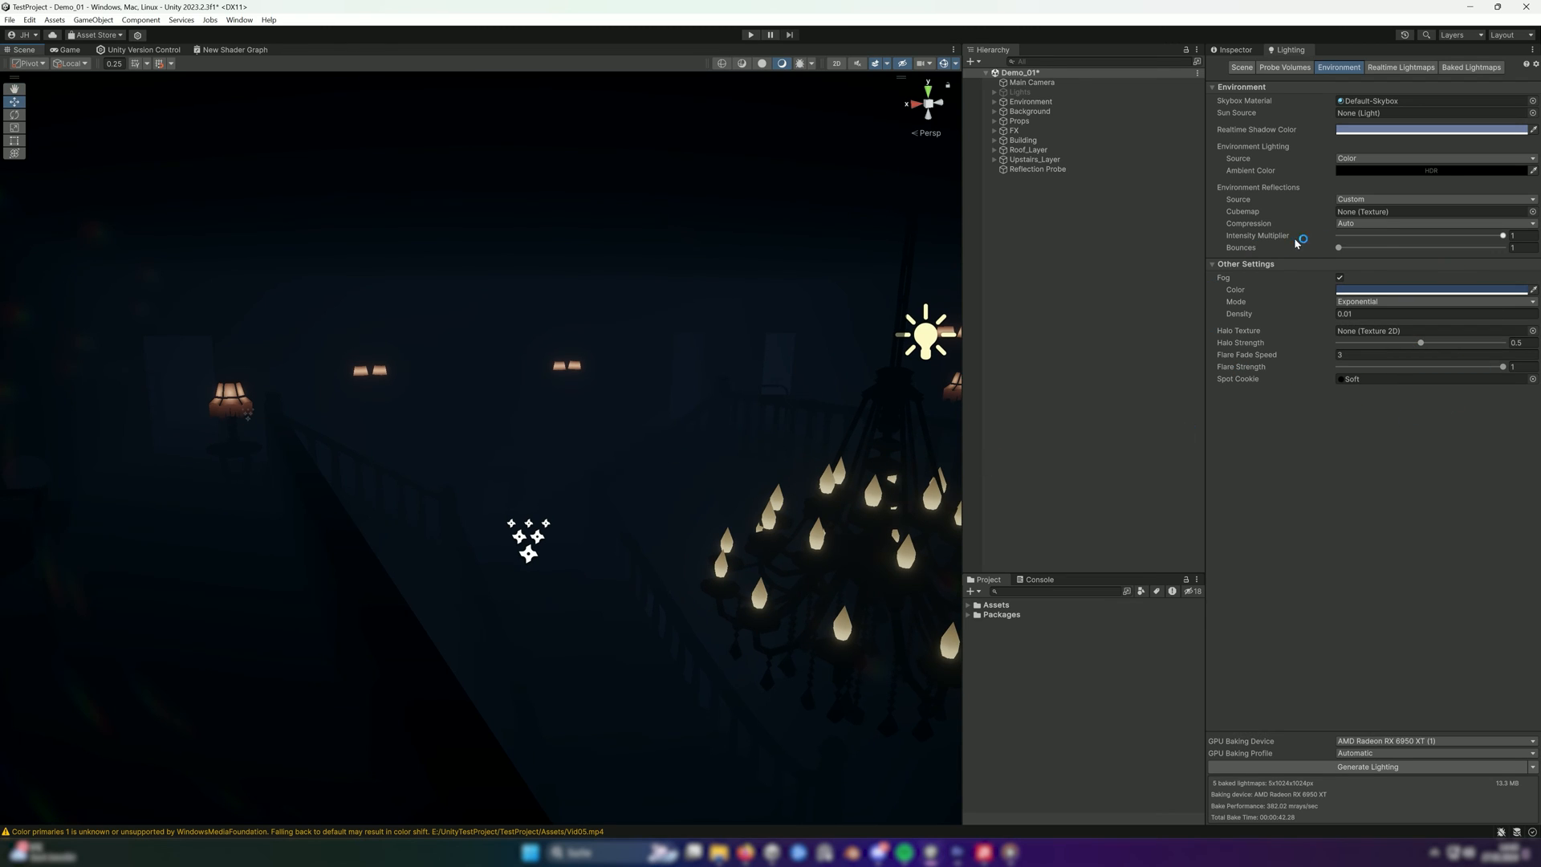
# Step: Toggle Fog off and on to compare, then change its mode in Other Settings
pyautogui.click(1339, 277)
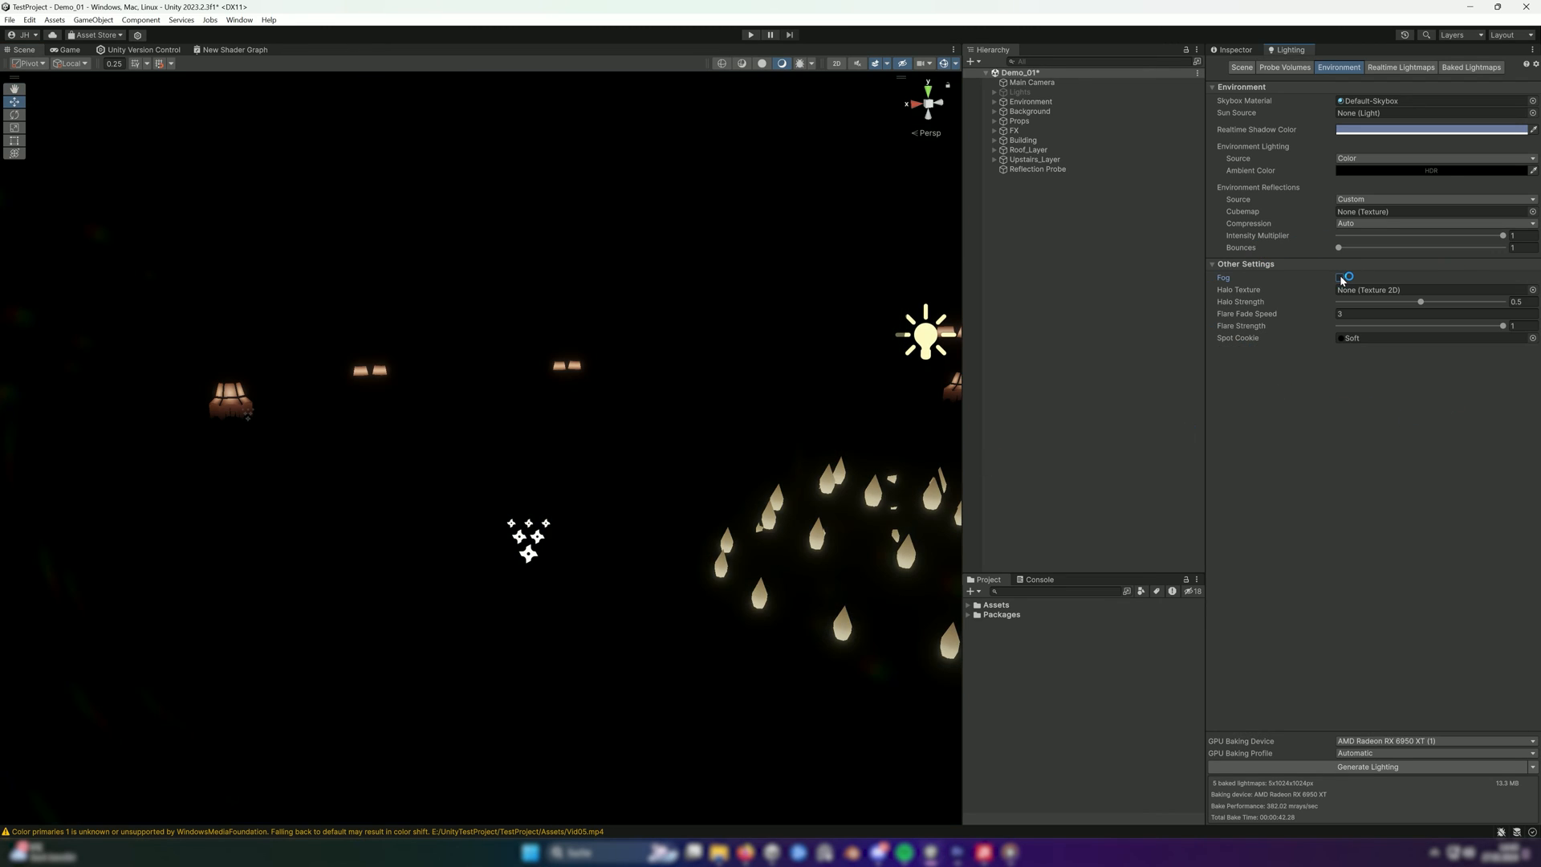
pyautogui.click(1347, 277)
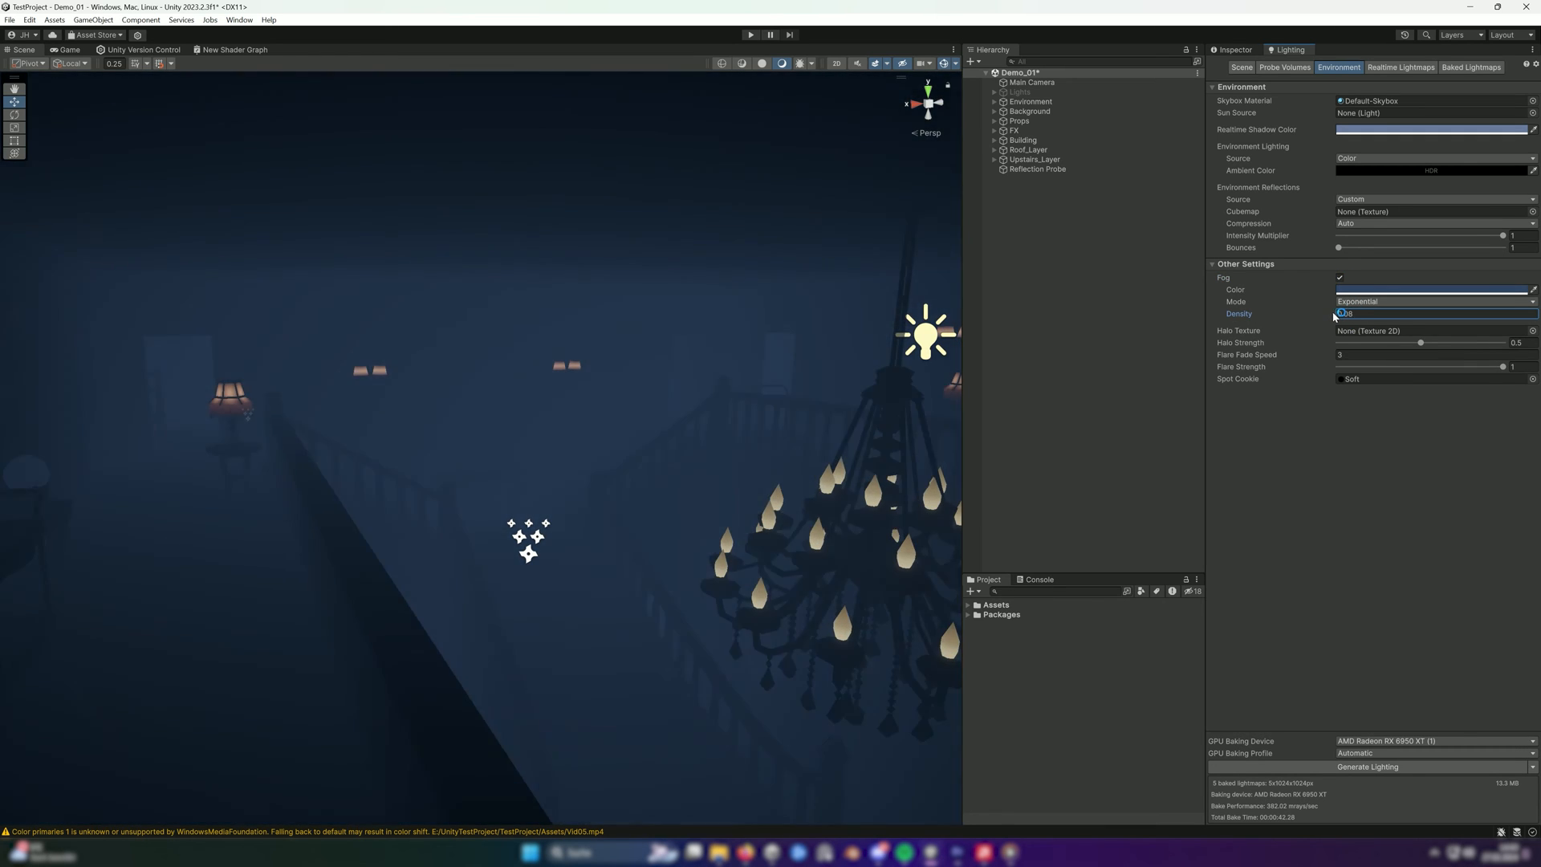
pyautogui.click(1430, 300)
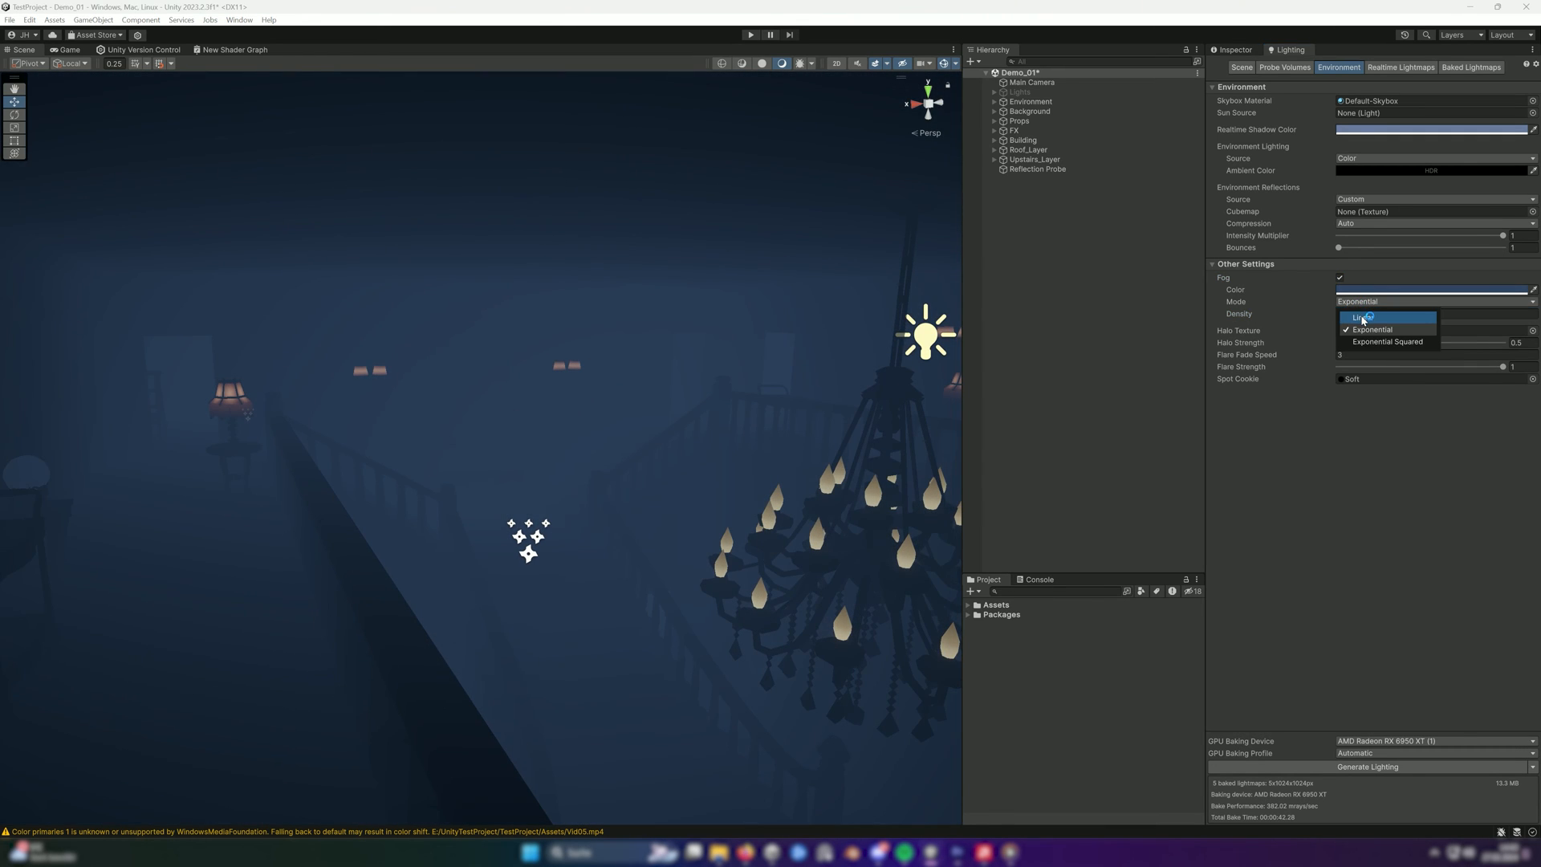
pyautogui.click(1369, 329)
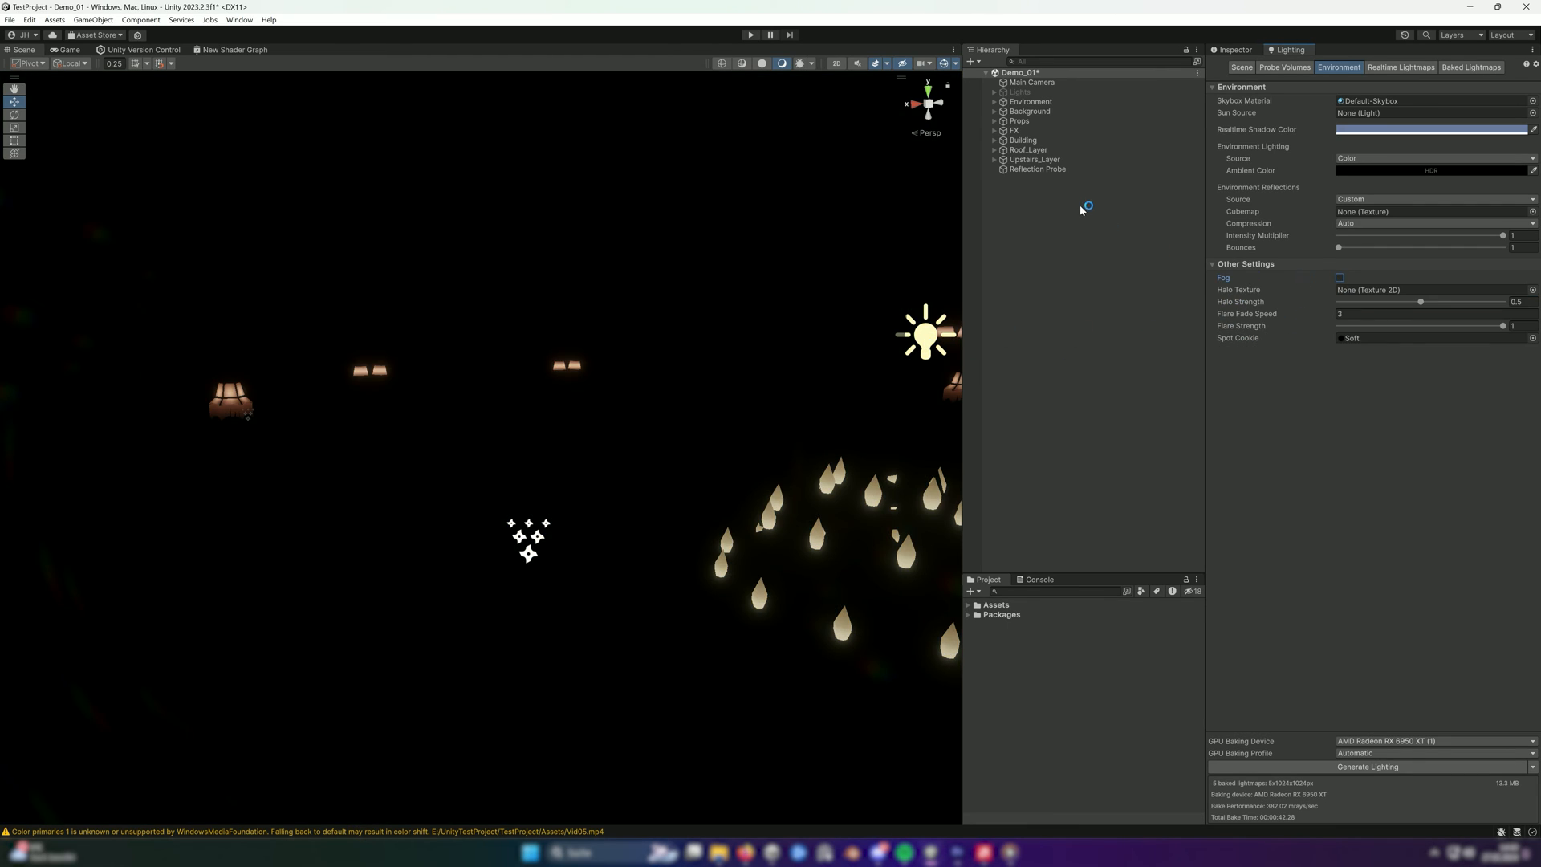
# Step: Select the Lights group in the Hierarchy and enable it so the hall's lamps glow
pyautogui.click(1019, 91)
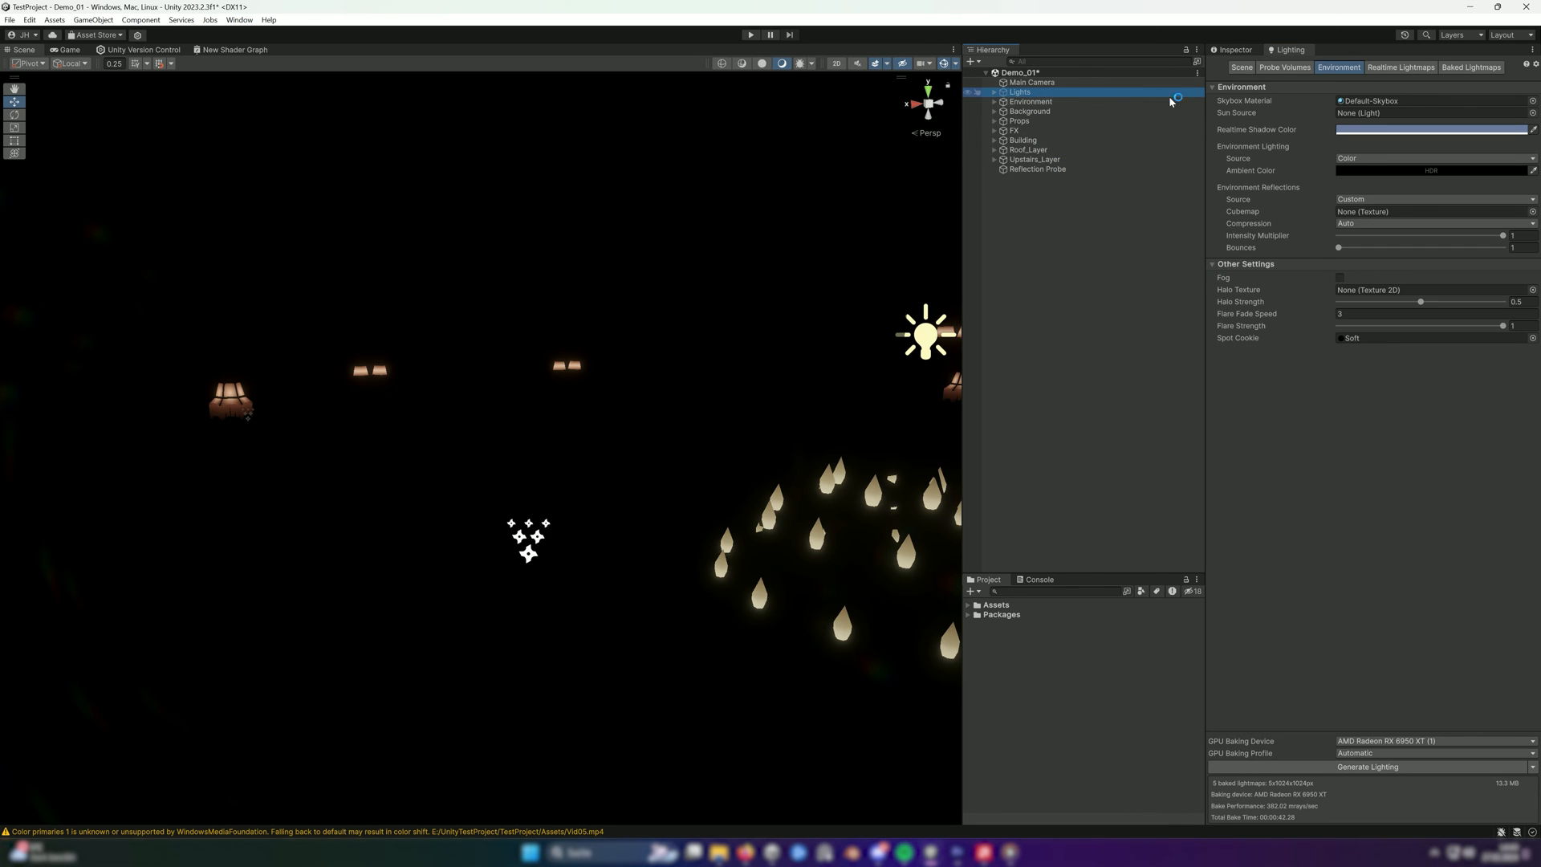
pyautogui.click(1019, 93)
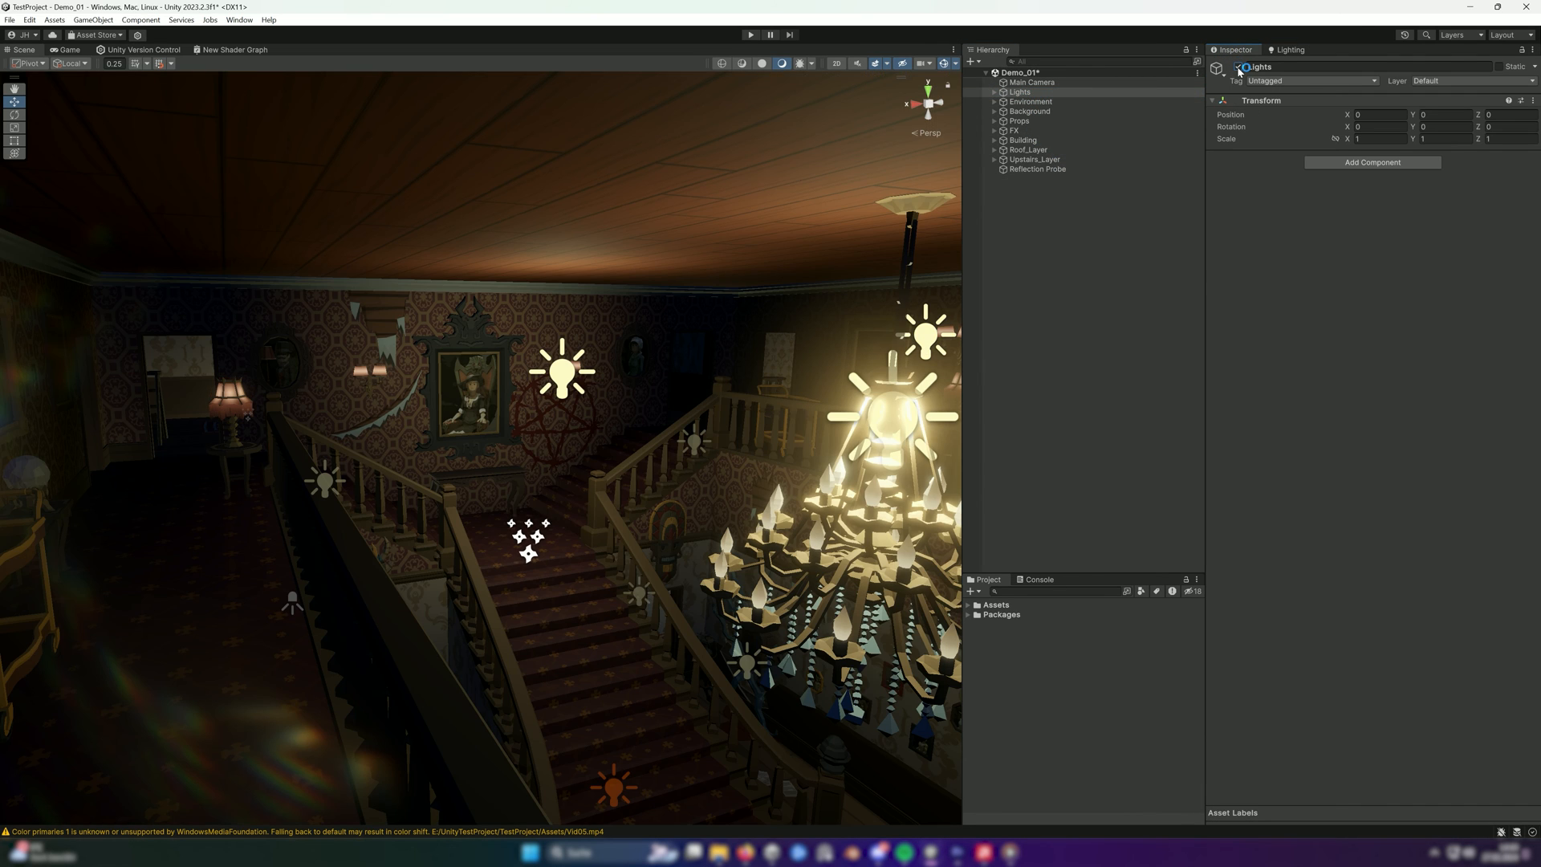